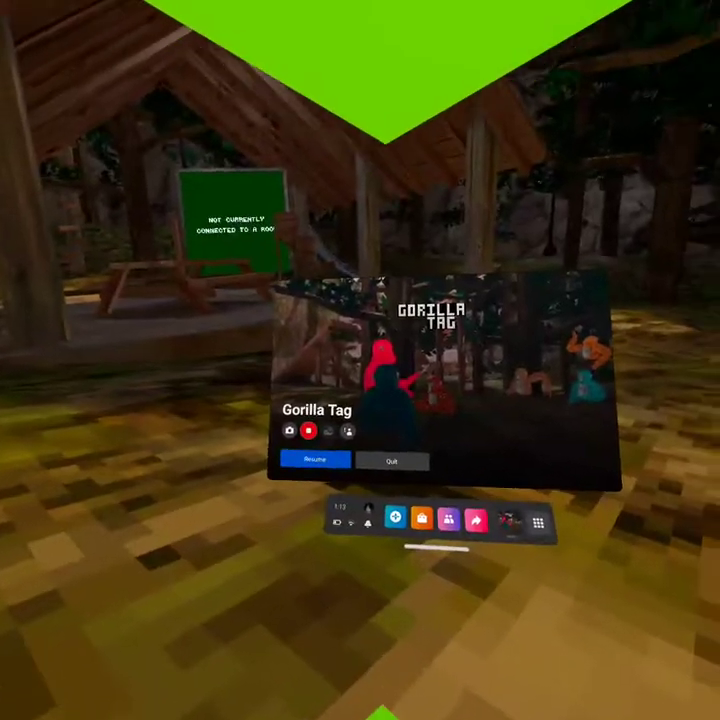
# Resume Gorilla Tag from the Quest pause menu and travel through the forest to the campfire by the slide.
pyautogui.click(314, 461)
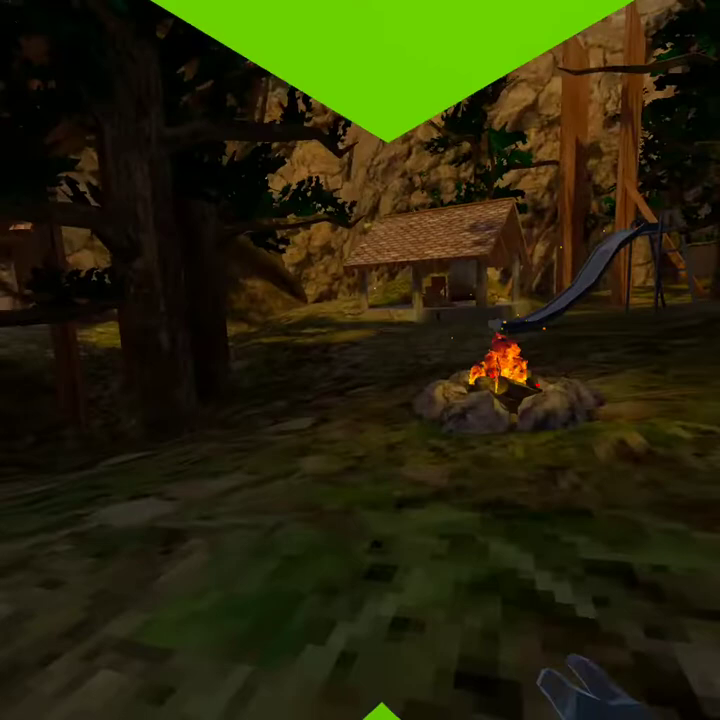
pyautogui.moveTo(360, 360)
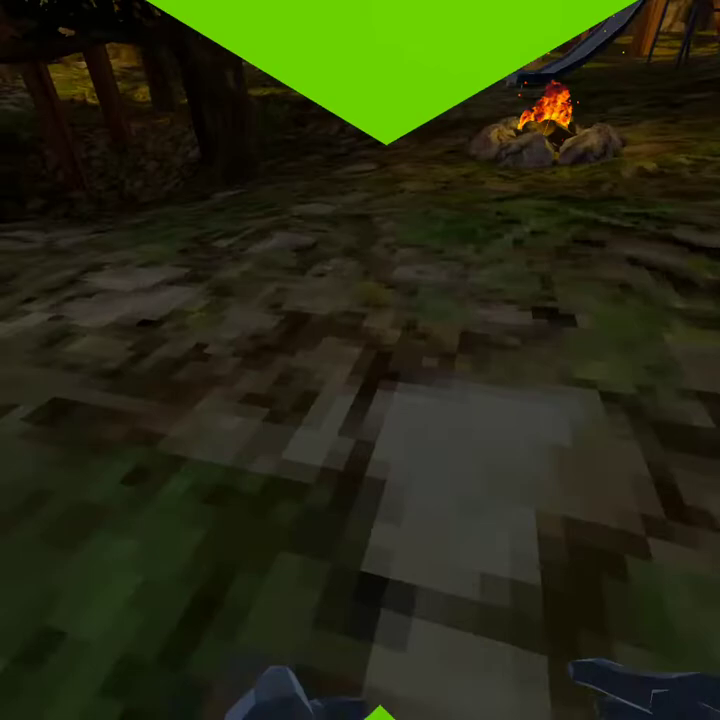